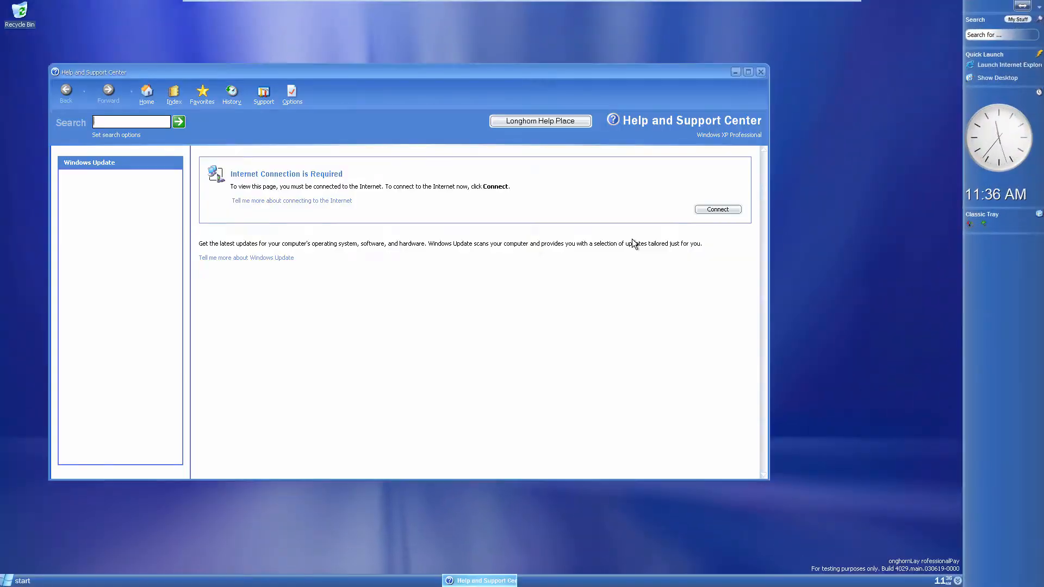
# - Show the Windows Update help page with its 'Internet Connection is Required' notice
pyautogui.click(718, 208)
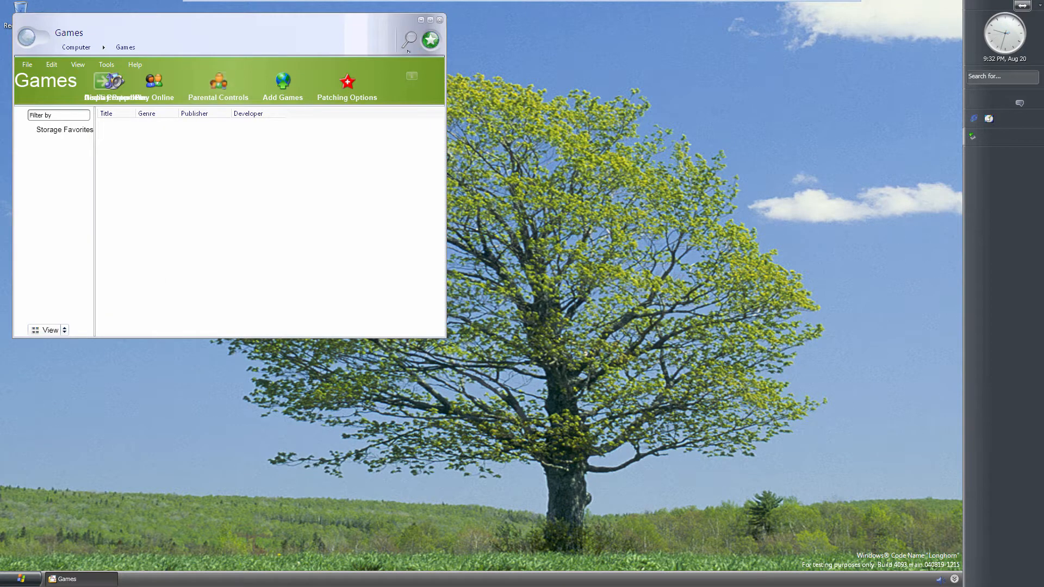
# - Launch Control Panel from the Start menu while Media Player's library search runs
pyautogui.click(438, 20)
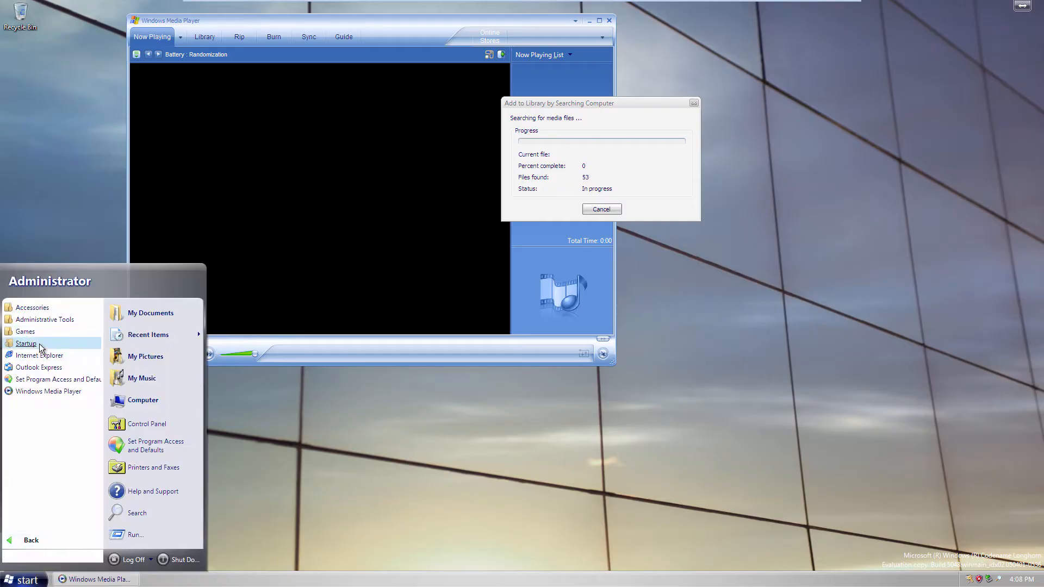
pyautogui.click(147, 423)
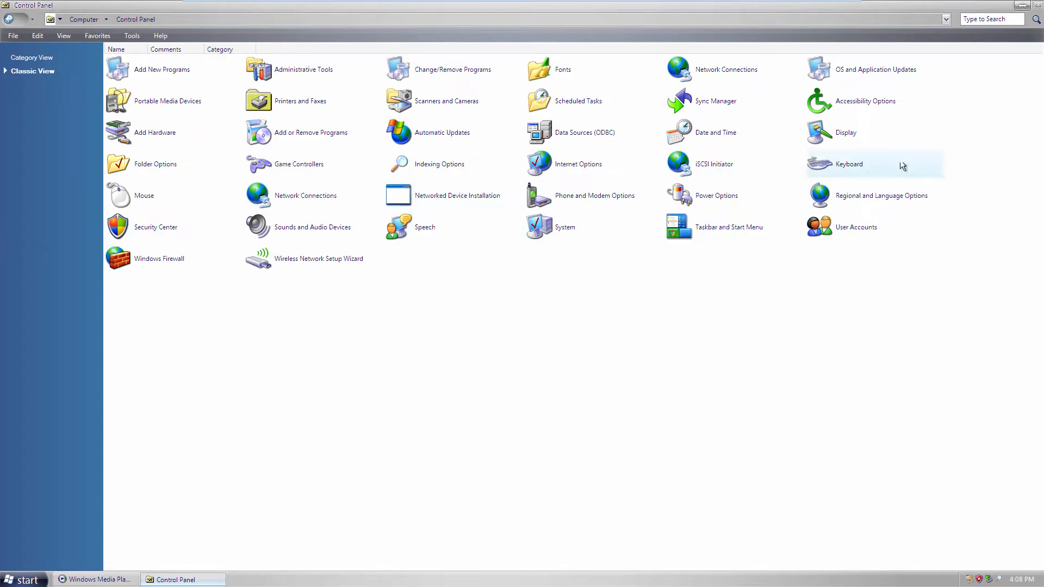
# - Switch to Category View, enter Performance and Maintenance, then close the Windows Update window
pyautogui.doubleClick(846, 132)
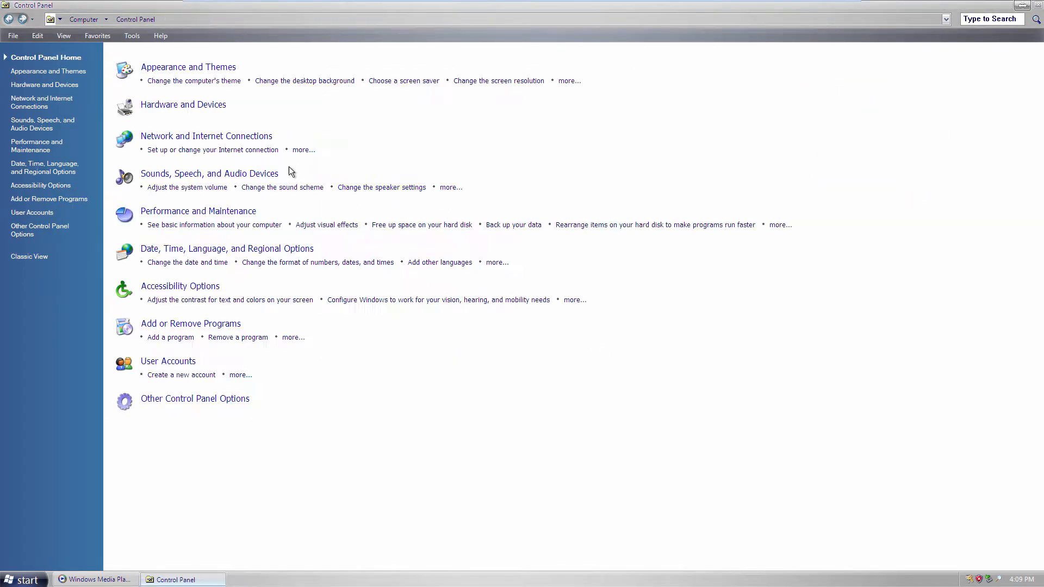
pyautogui.click(198, 211)
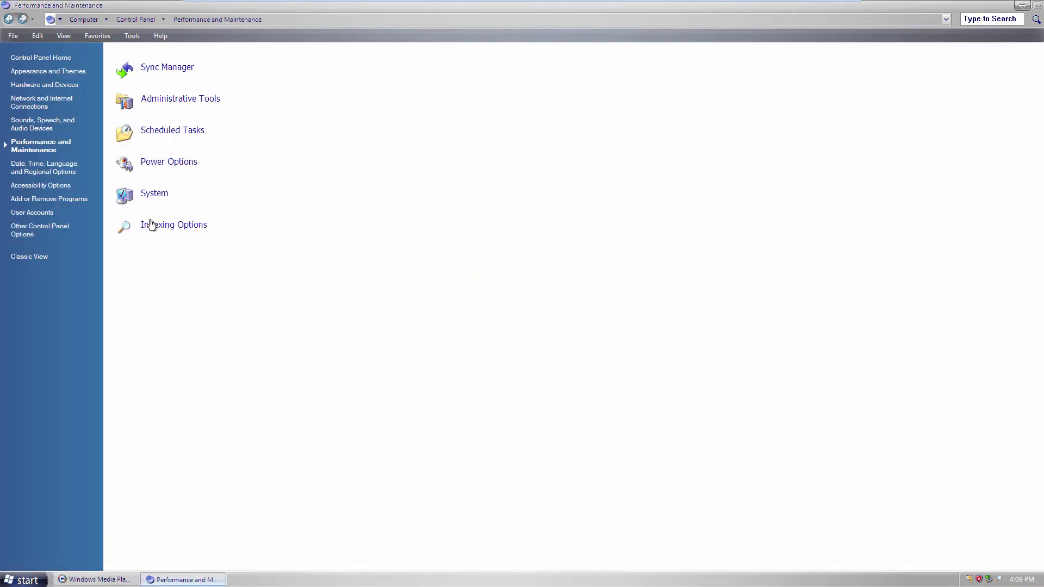
pyautogui.click(96, 579)
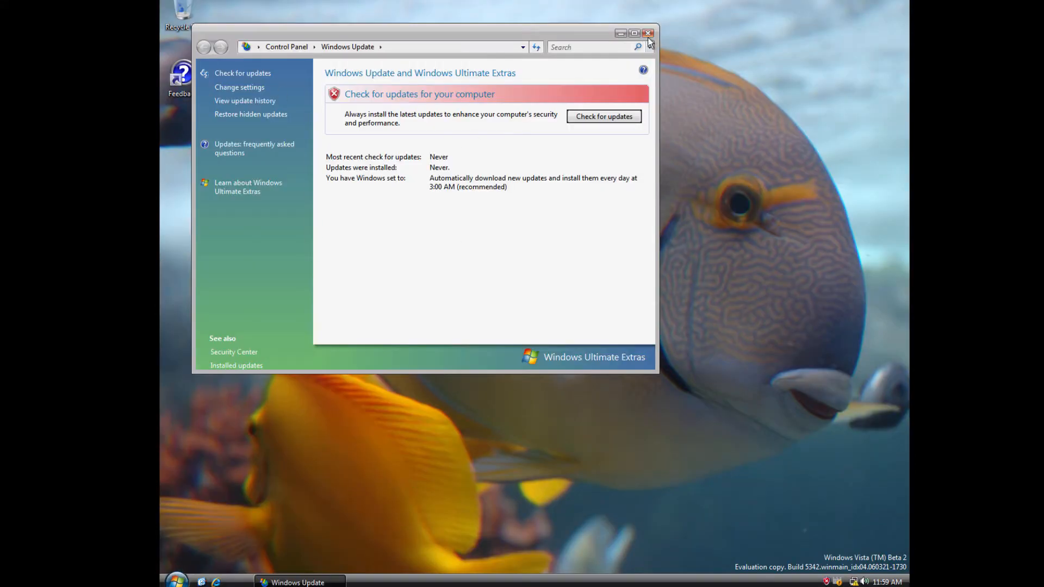
pyautogui.click(647, 33)
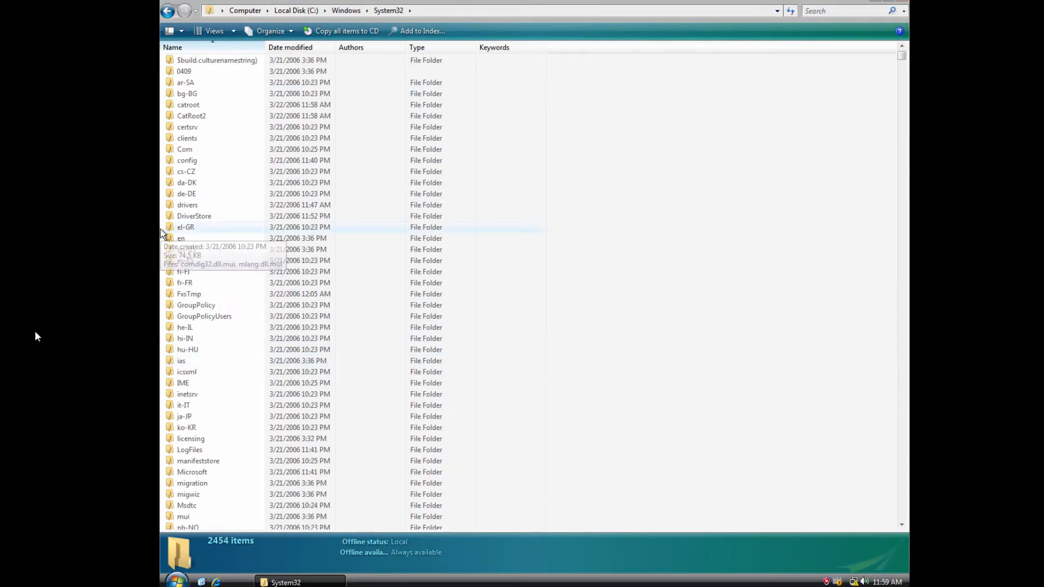